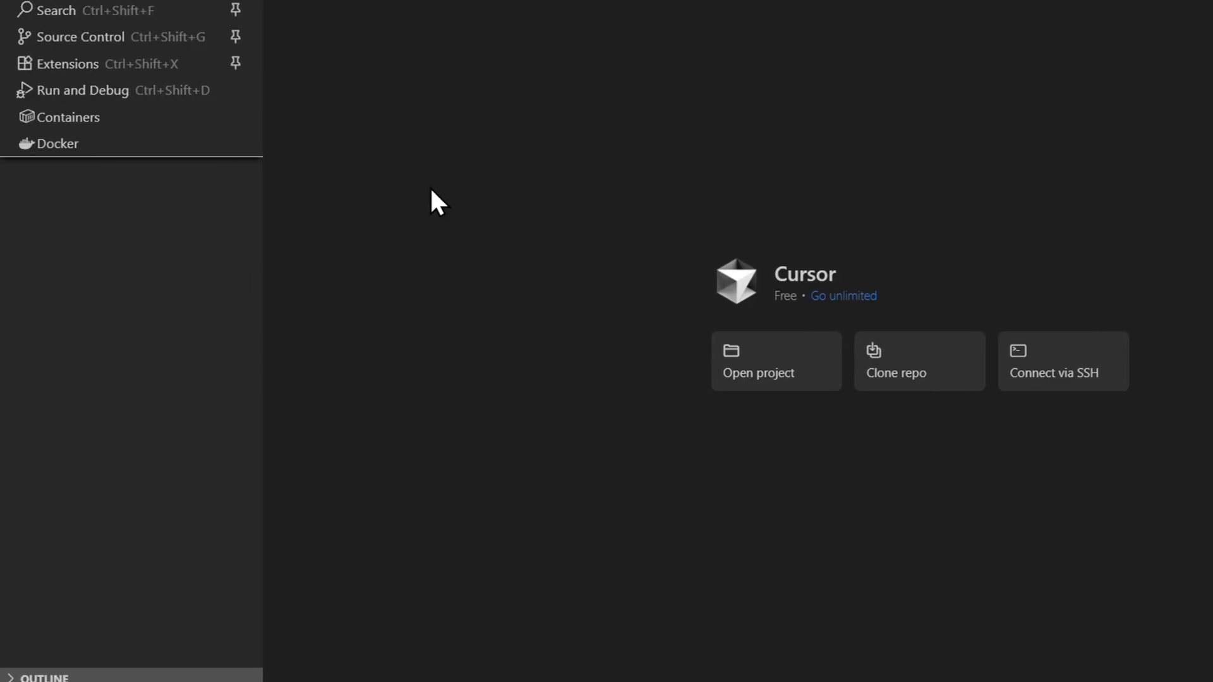
Step: Show the Help menu with its Restart to Update option
{"action": "left_click", "coordinate": [415, 18]}
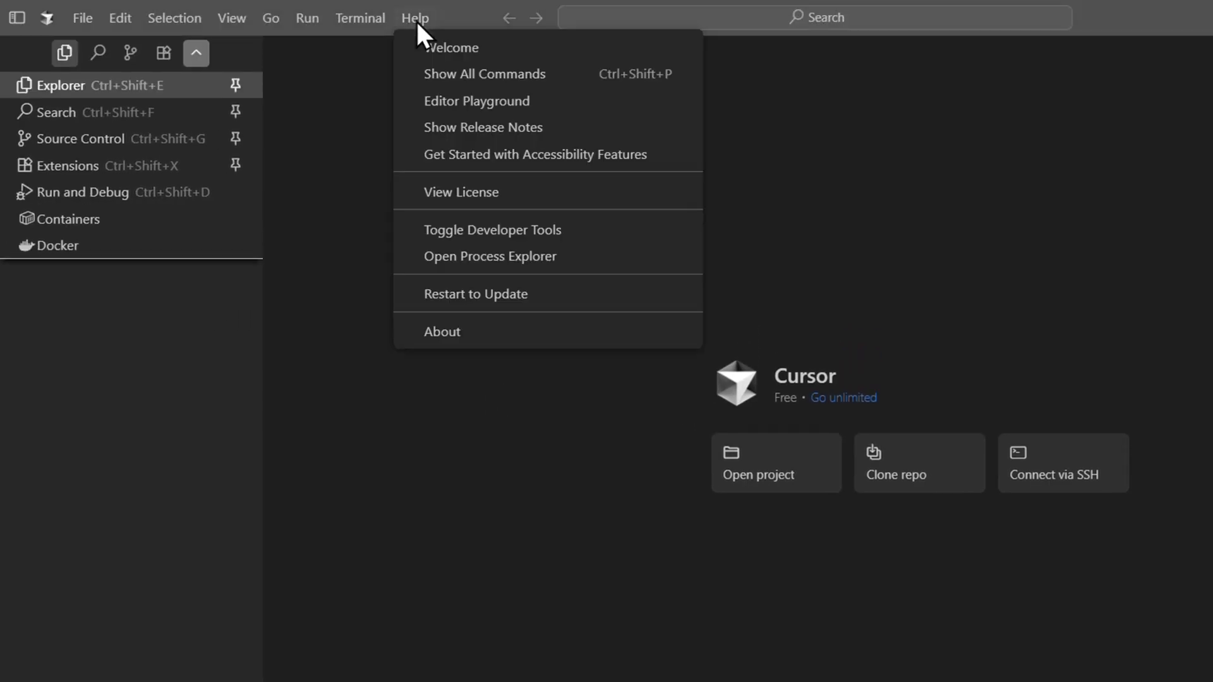
{"action": "mouse_move", "coordinate": [569, 333]}
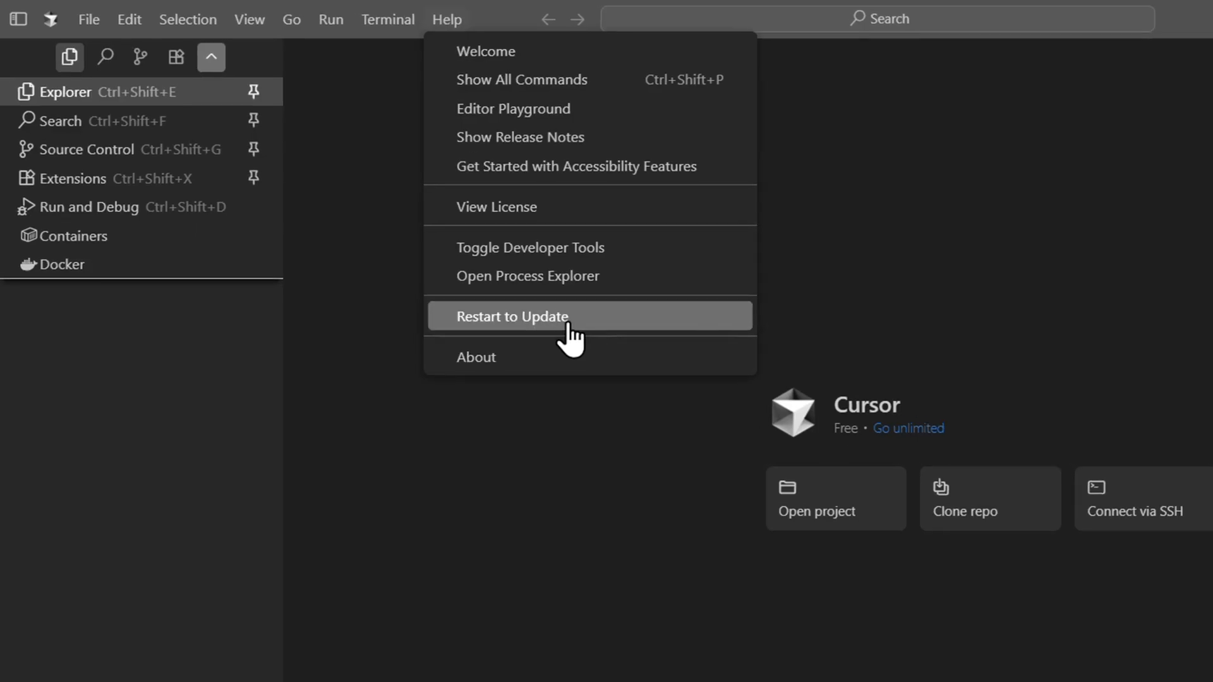
{"action": "left_click", "coordinate": [510, 316]}
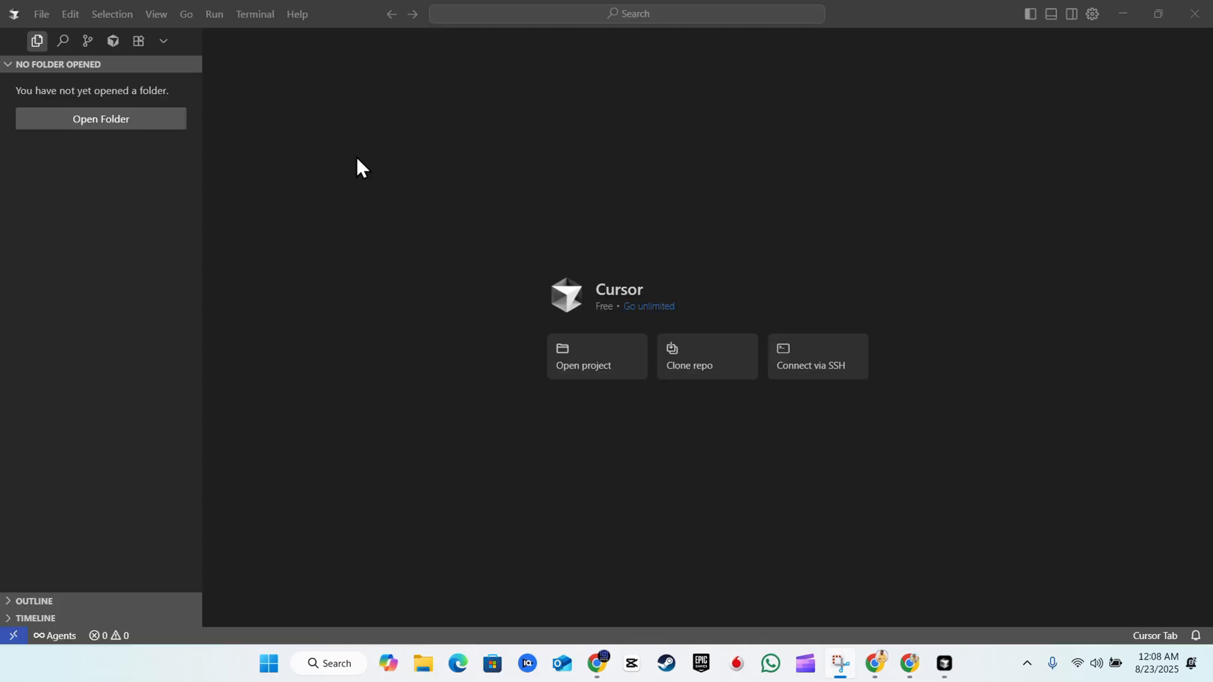
{"action": "mouse_move", "coordinate": [304, 127]}
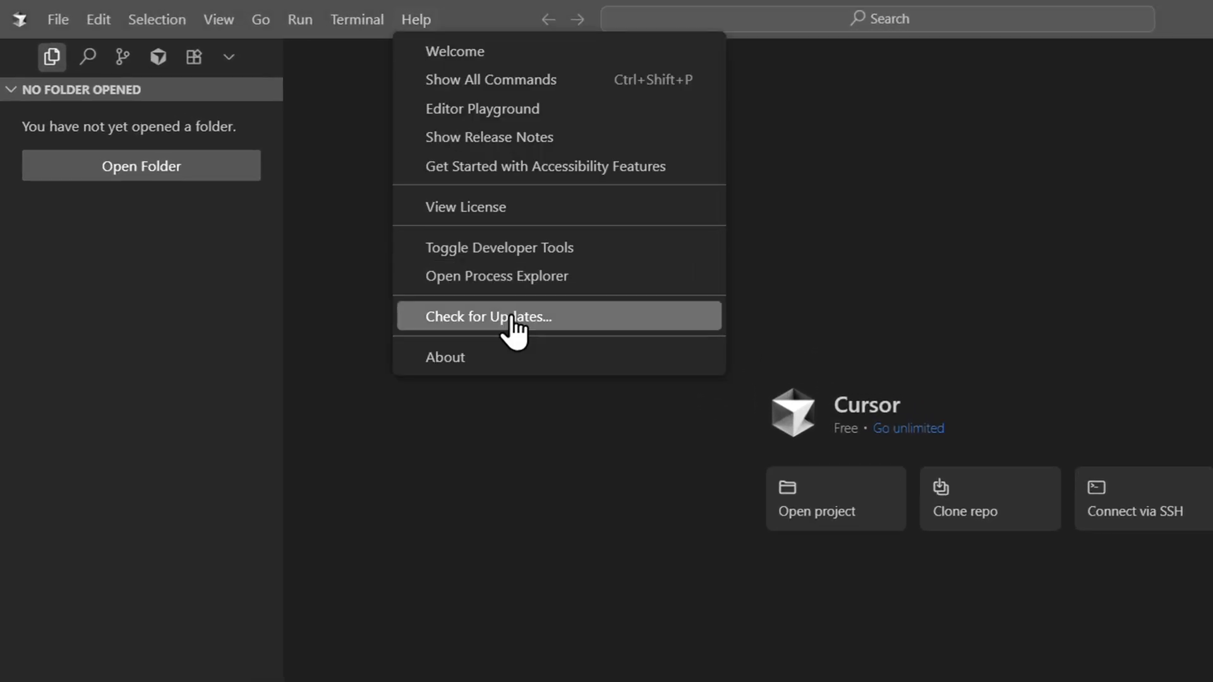
Step: Run Check for Updates, which reports no updates are available
{"action": "left_click", "coordinate": [488, 316]}
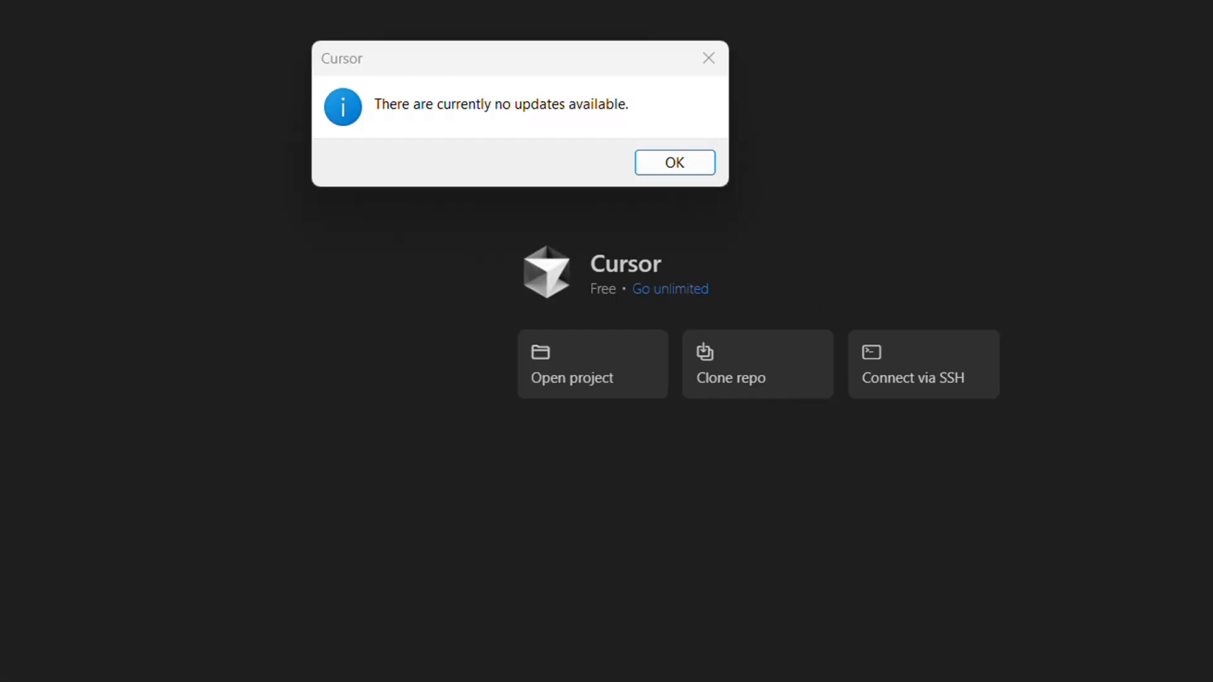
{"action": "mouse_move", "coordinate": [489, 167]}
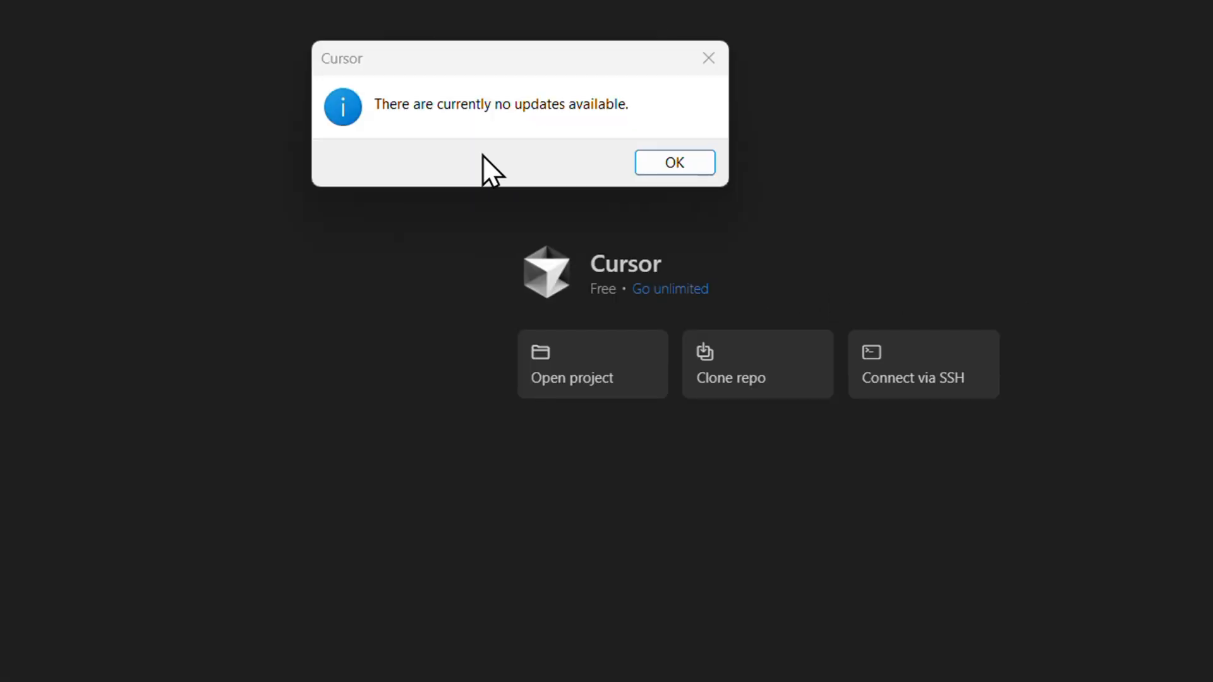
{"action": "mouse_move", "coordinate": [611, 128]}
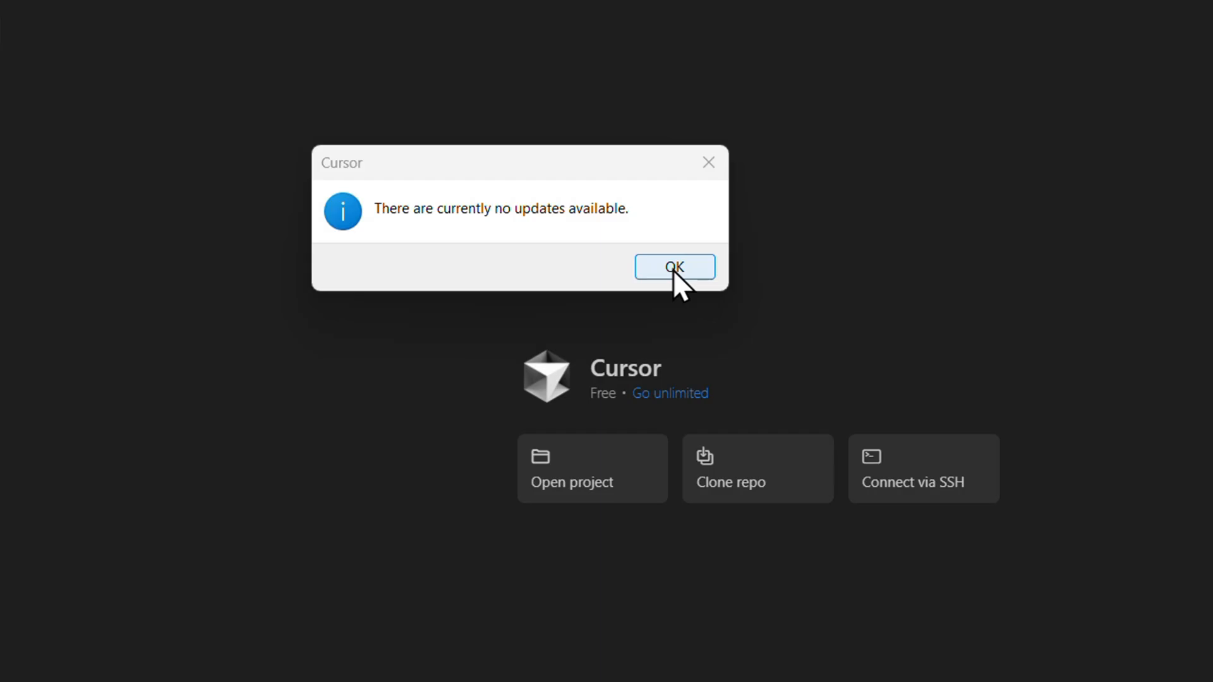
Step: Dismiss the no-updates notice with OK and reopen the Help menu
{"action": "left_click", "coordinate": [673, 267]}
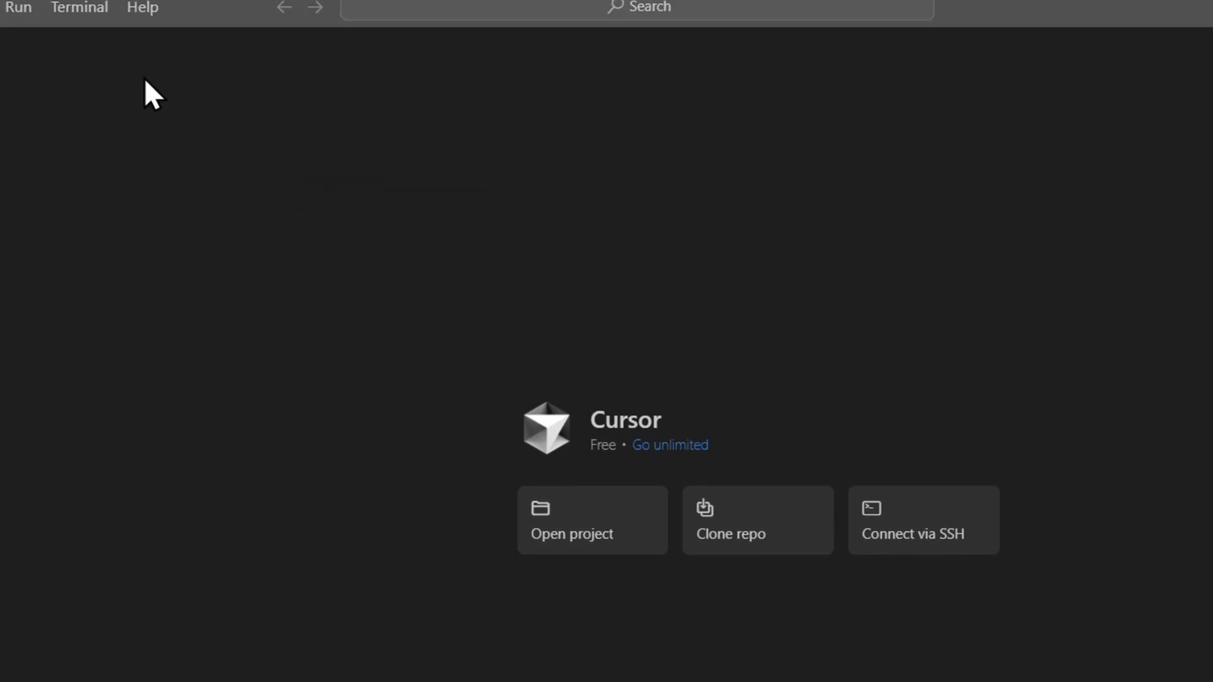
{"action": "left_click", "coordinate": [143, 15]}
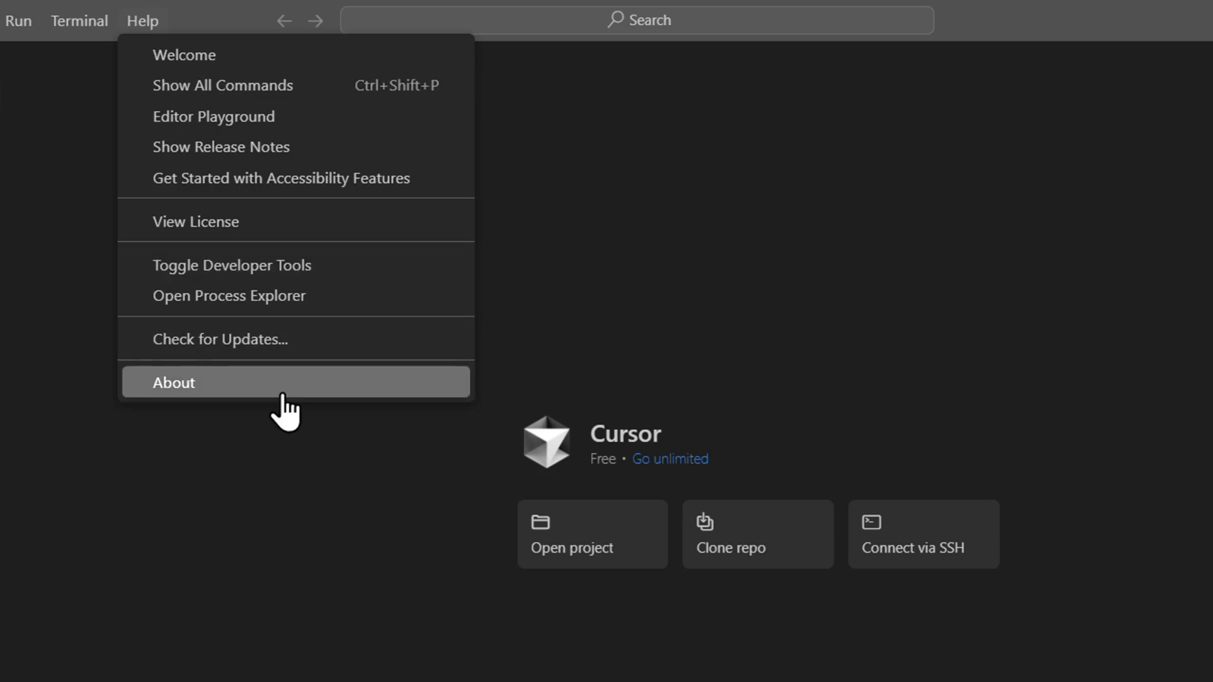
Step: Run Check for Updates again and dismiss the second no-updates notice
{"action": "left_click", "coordinate": [219, 338]}
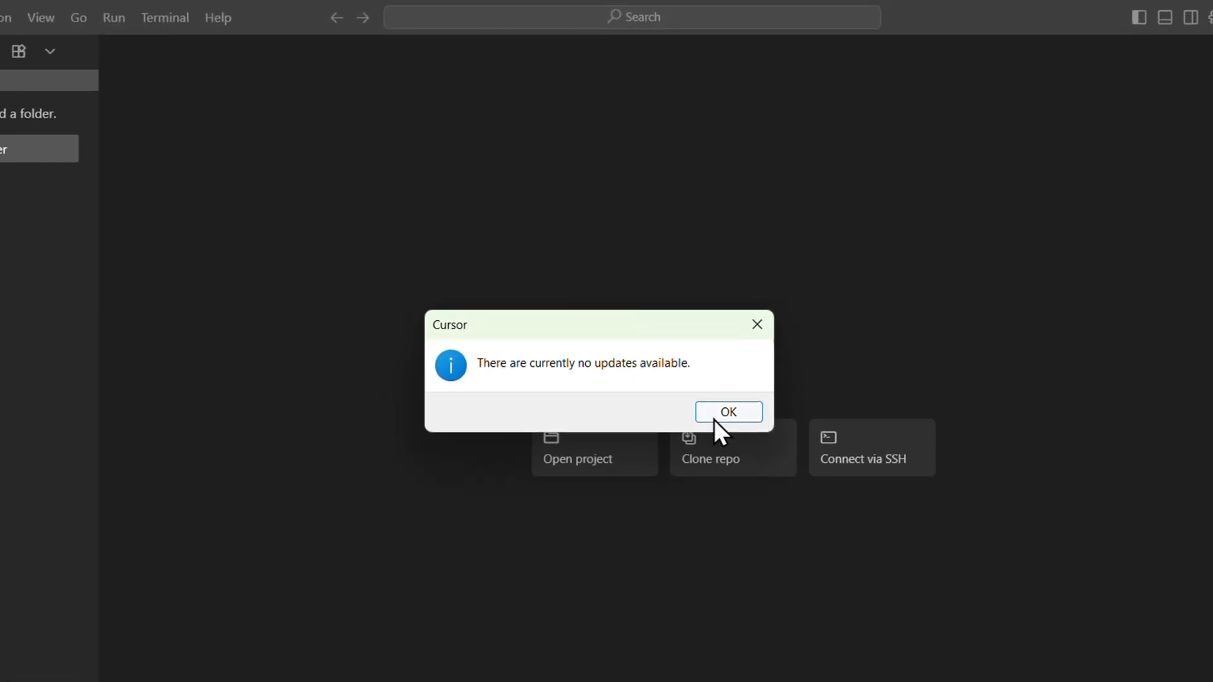
{"action": "left_click", "coordinate": [727, 411]}
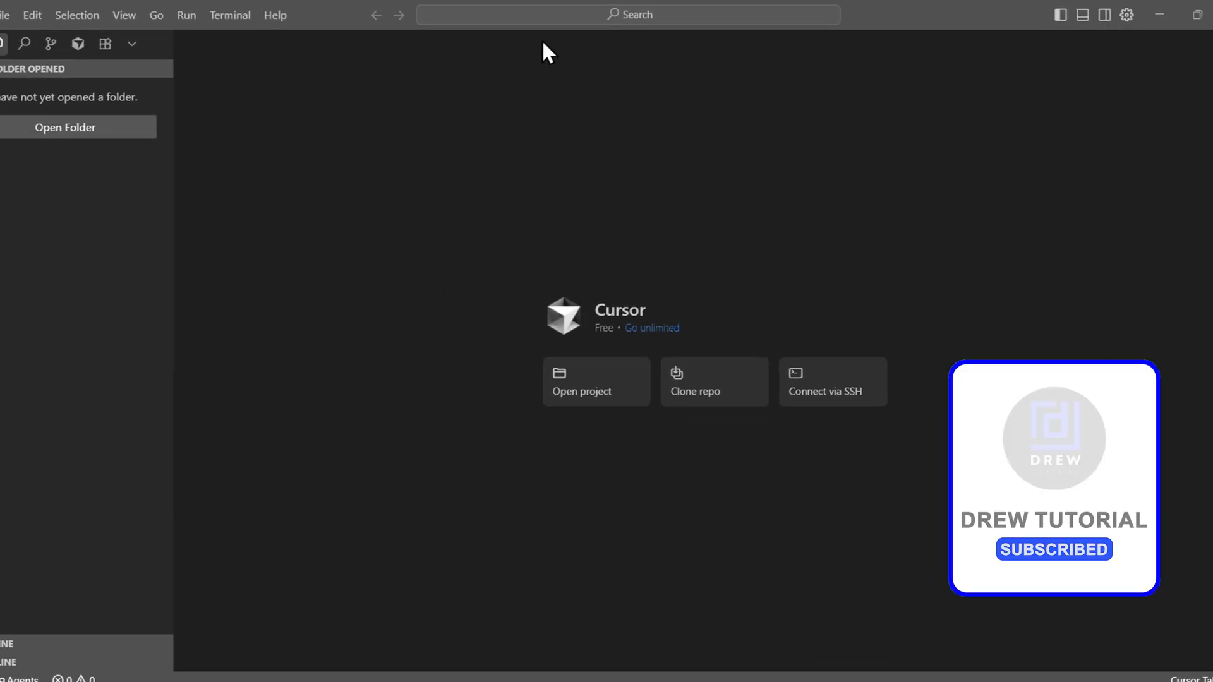